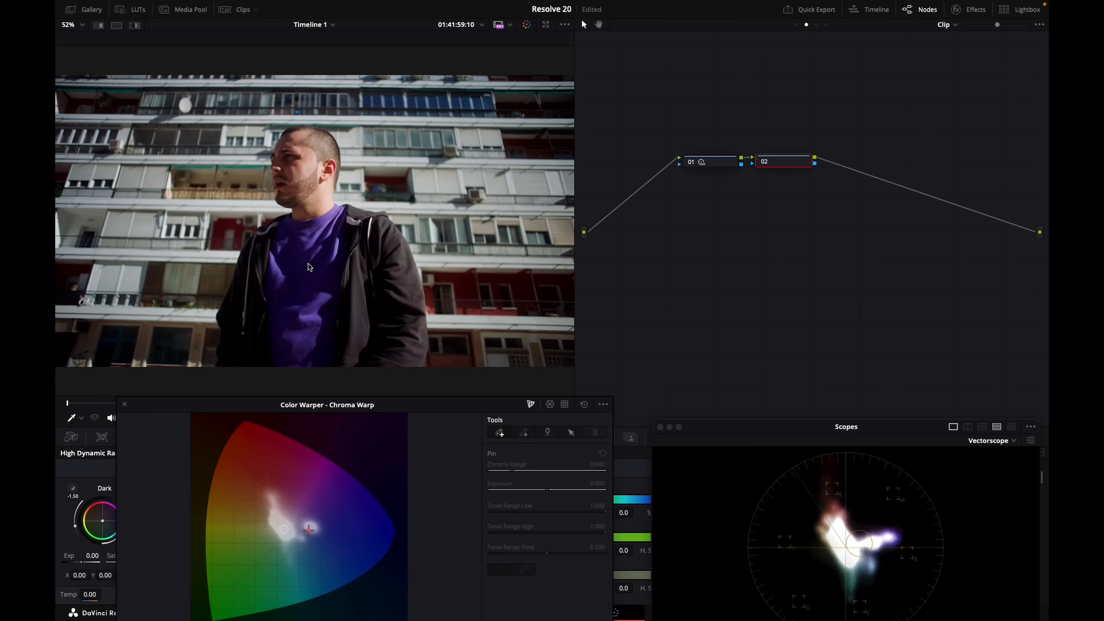
Drag a Chroma Warp pin from purple toward red so the man's t-shirt turns red
left_click(528, 433)
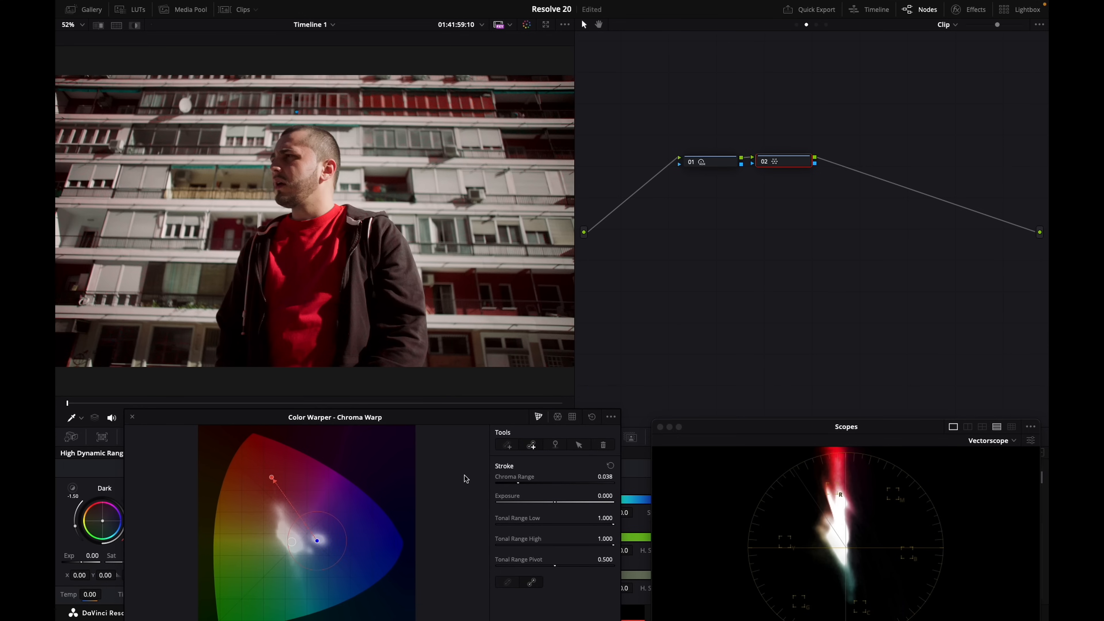
mouse_move(471, 476)
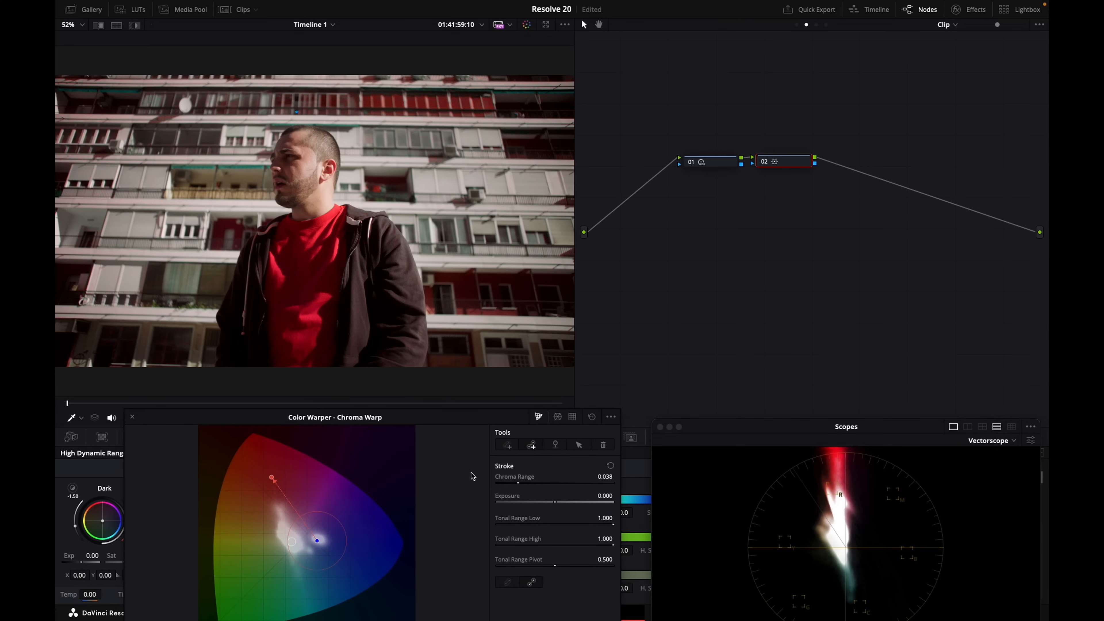